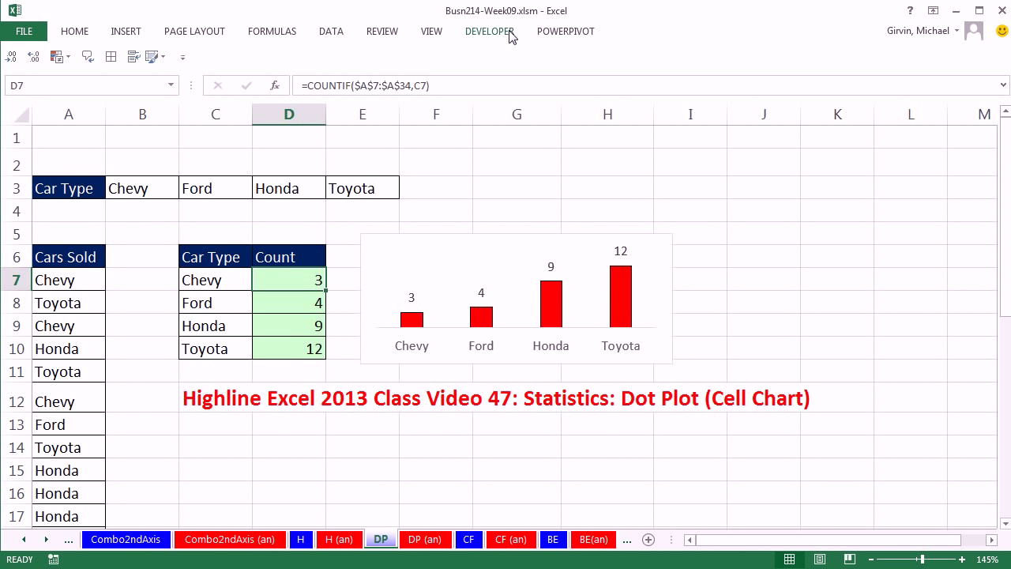
mouse_move(545, 488)
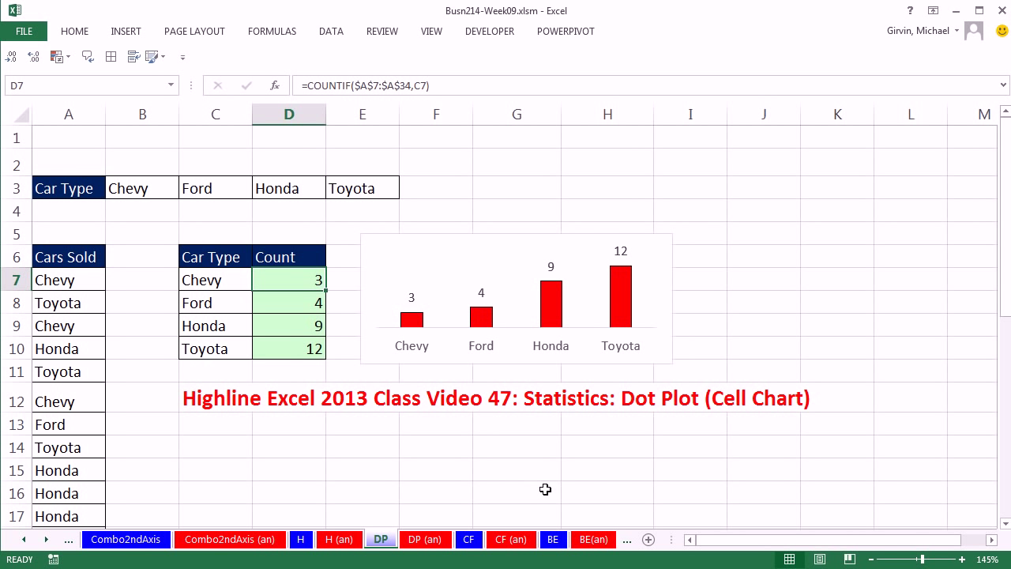
- Start a REPT formula in cell B2 that repeats an asterisk
left_click(516, 447)
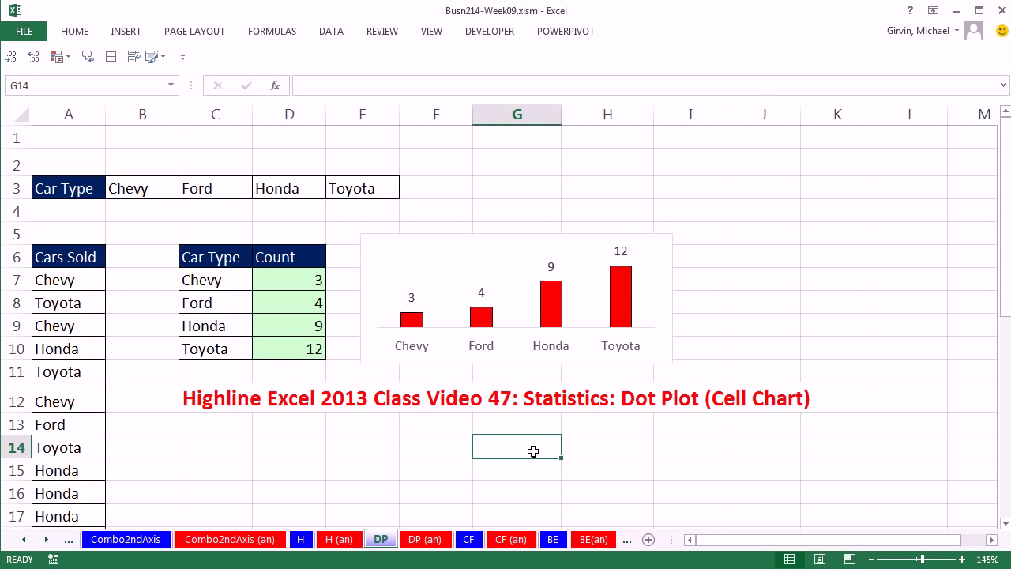
mouse_move(475, 478)
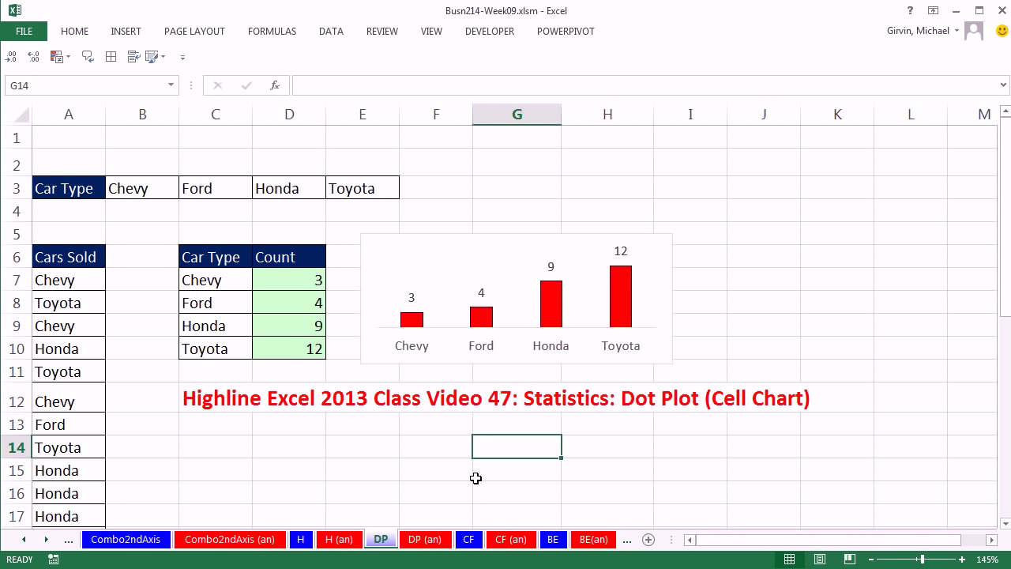
mouse_move(67, 279)
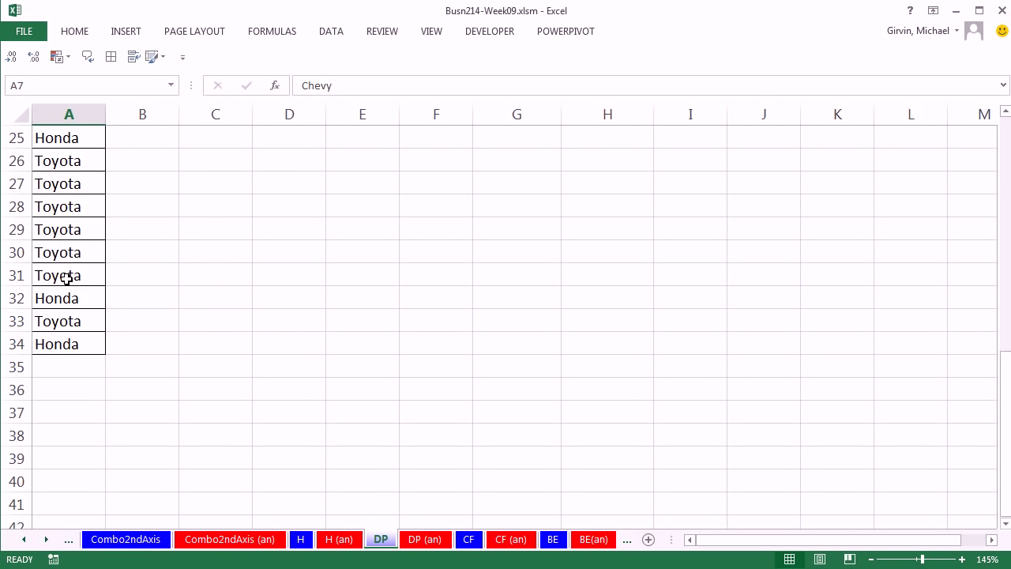
scroll("up", 3)
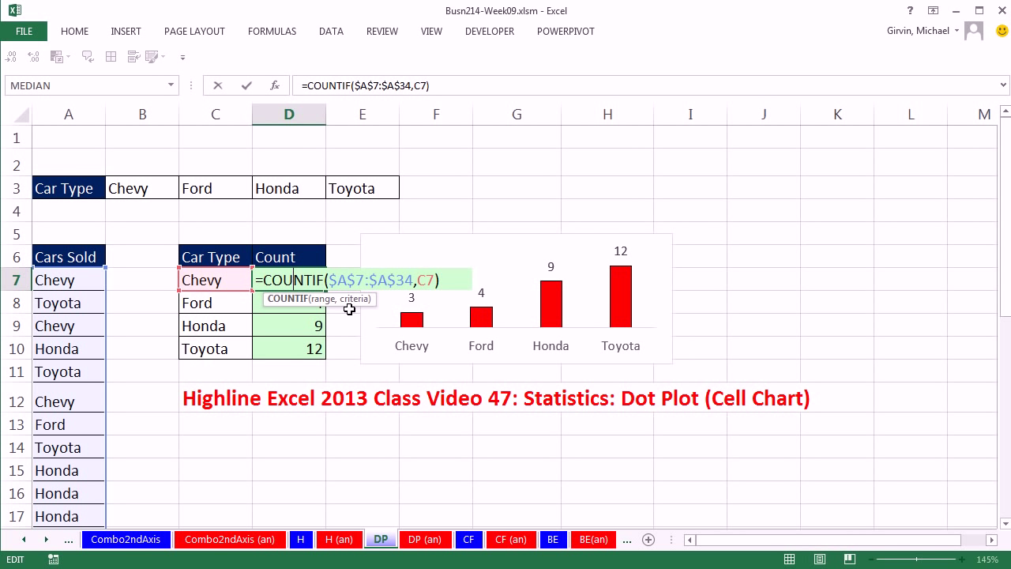
mouse_move(374, 381)
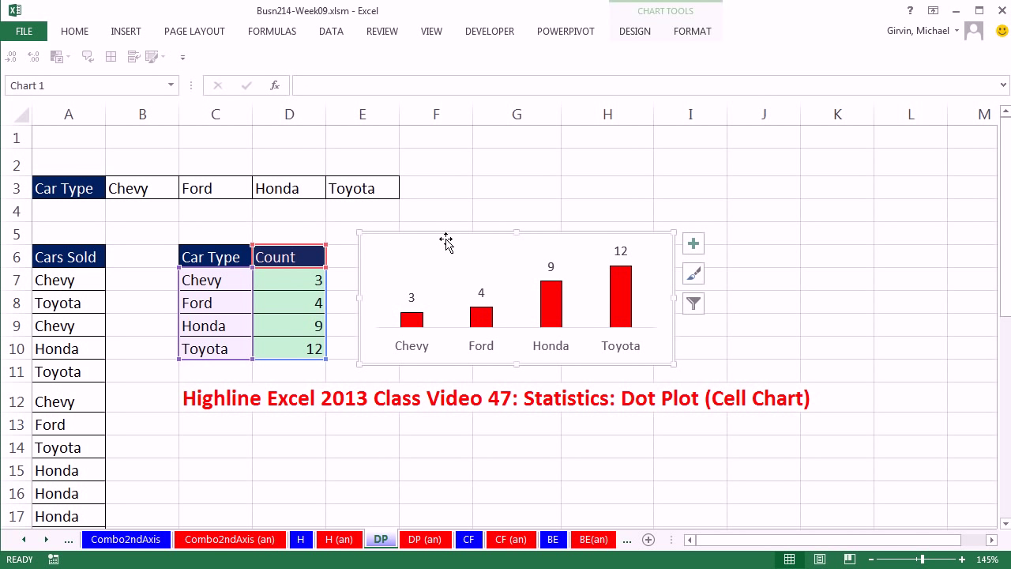
mouse_move(407, 175)
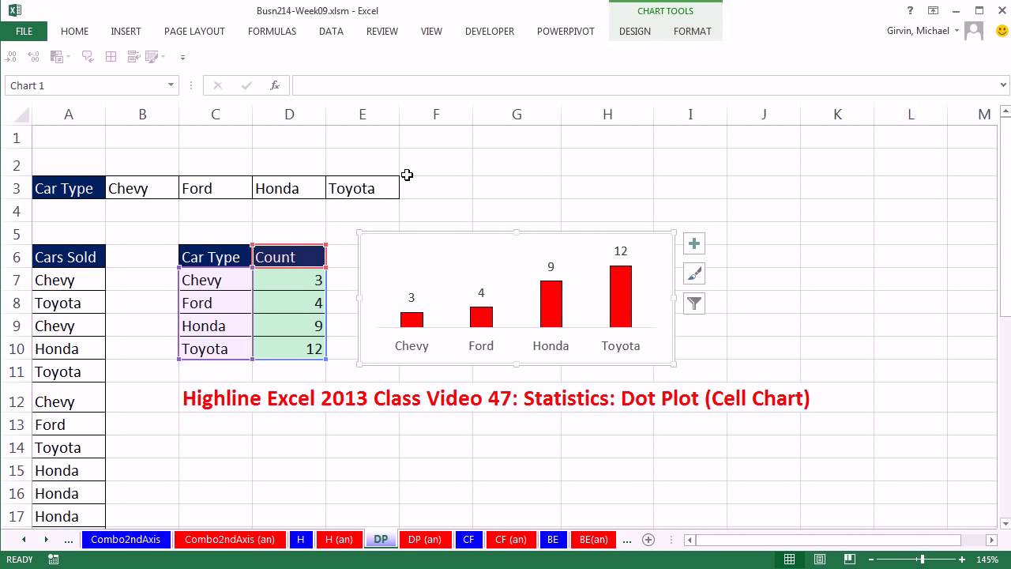
mouse_move(427, 268)
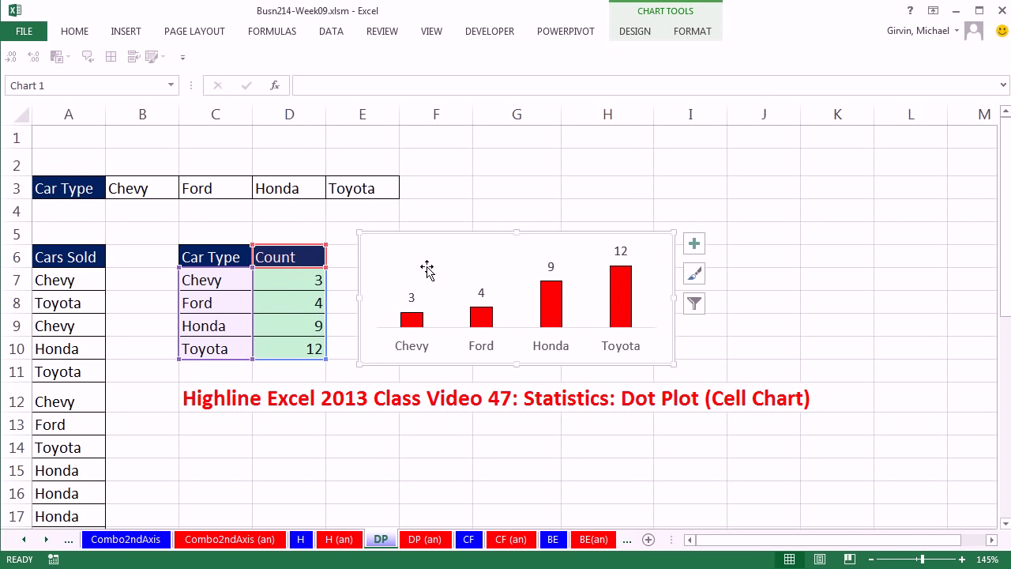
mouse_move(568, 338)
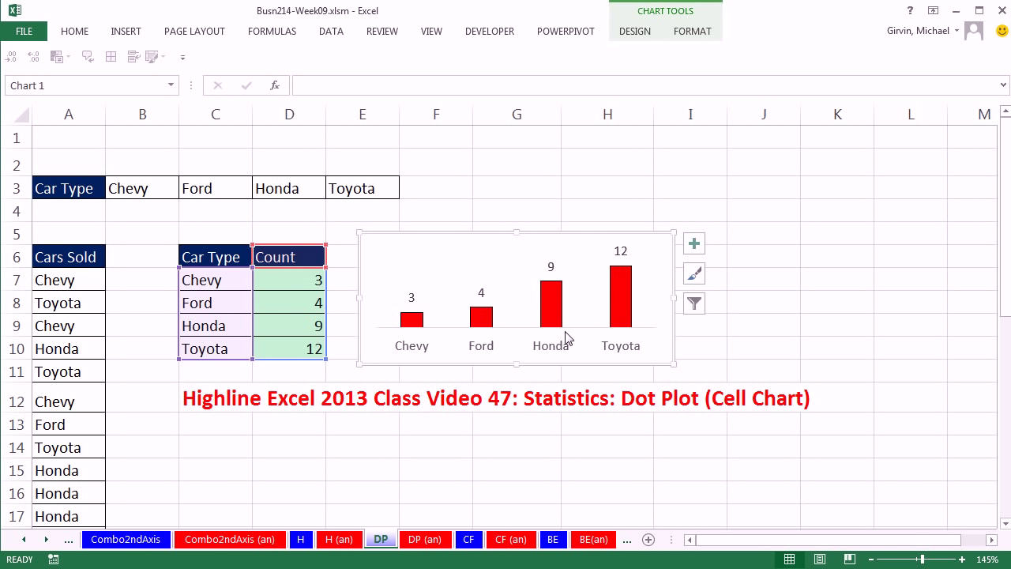
mouse_move(274, 279)
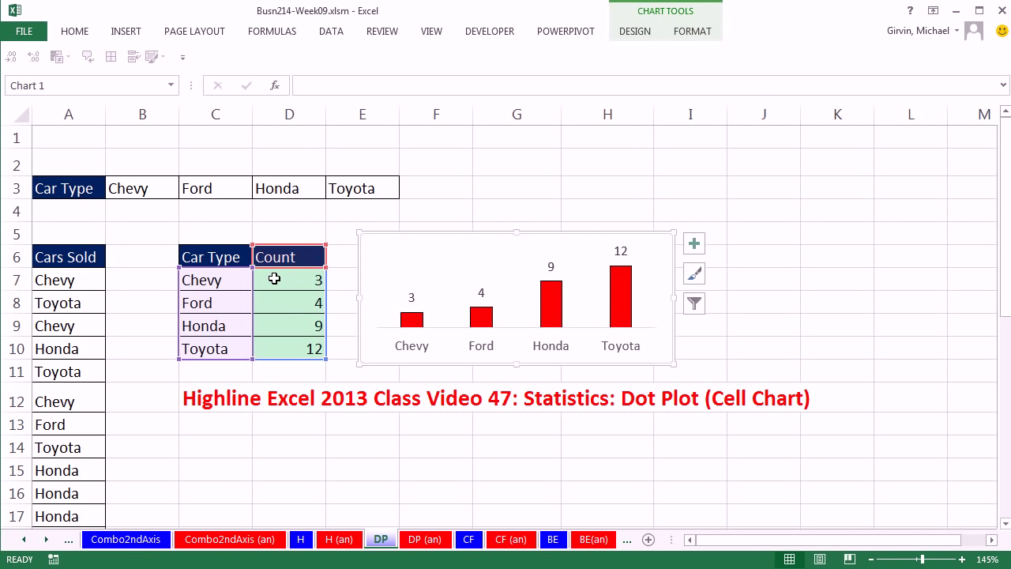
left_click(143, 162)
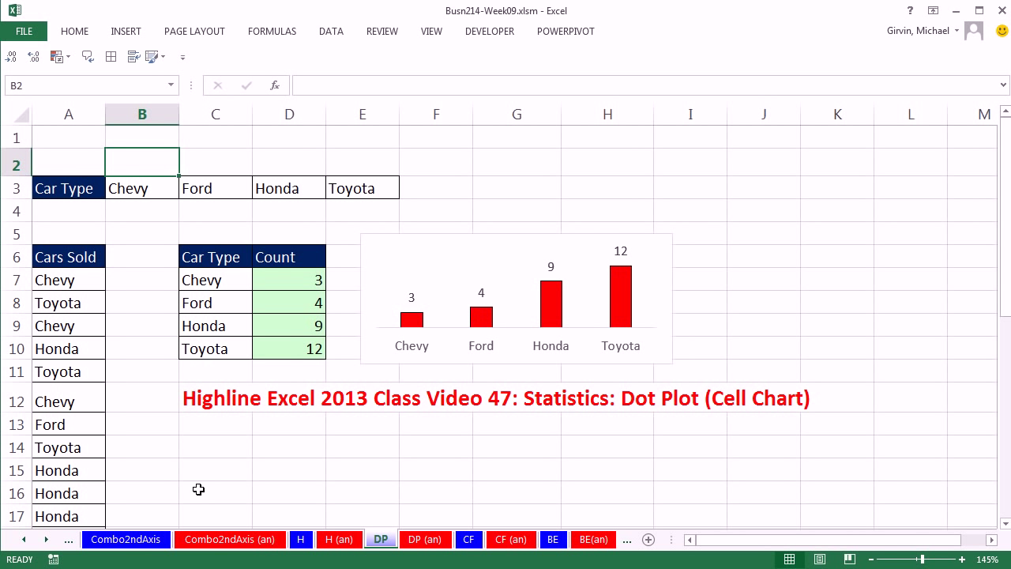
type("=re")
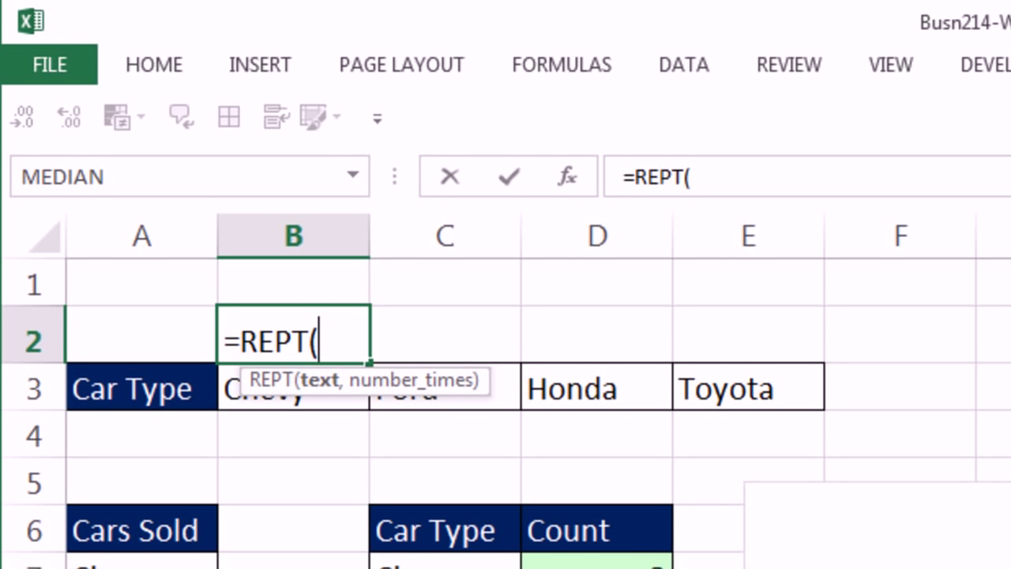
type("\"*")
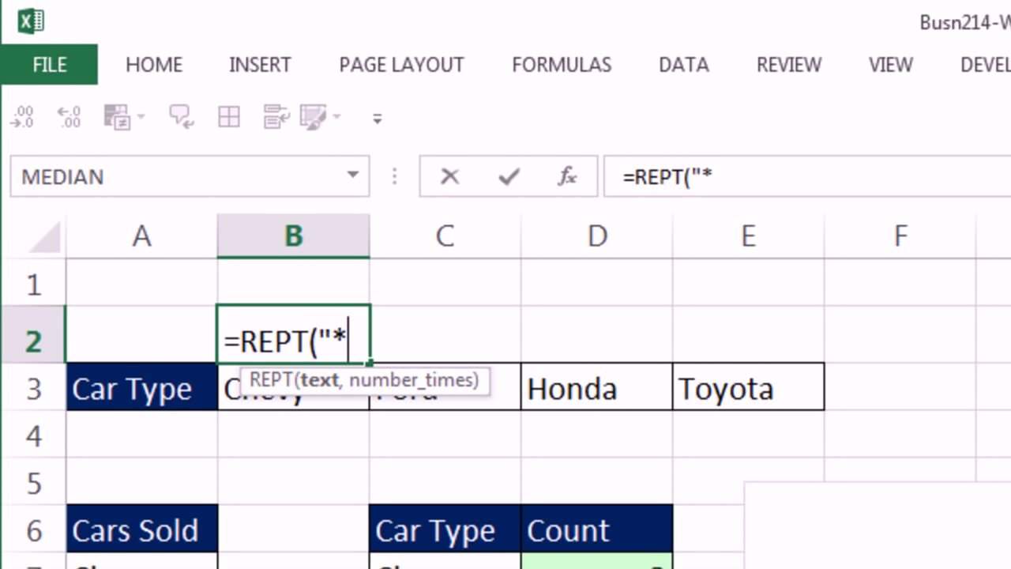
type("\"")
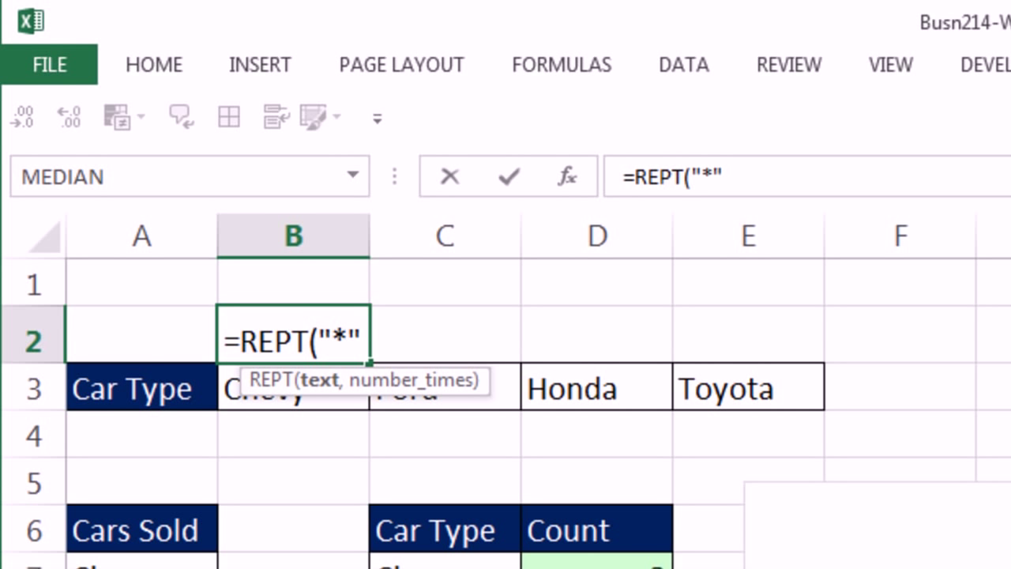
type(",3)")
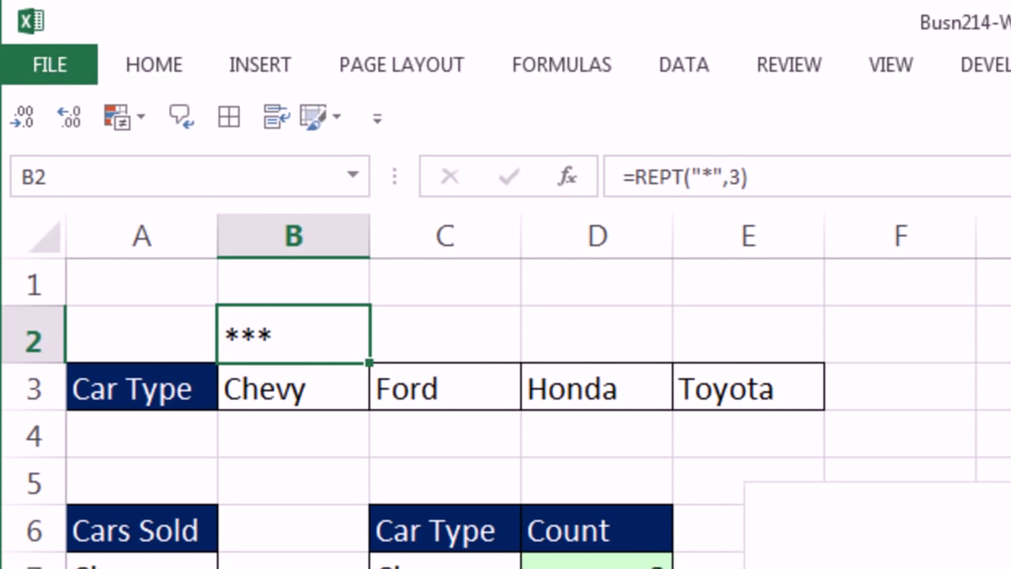
- Enter =REPT("*",12) in B2, then re-edit it to begin nesting COUNTIF as the count
double_click(293, 336)
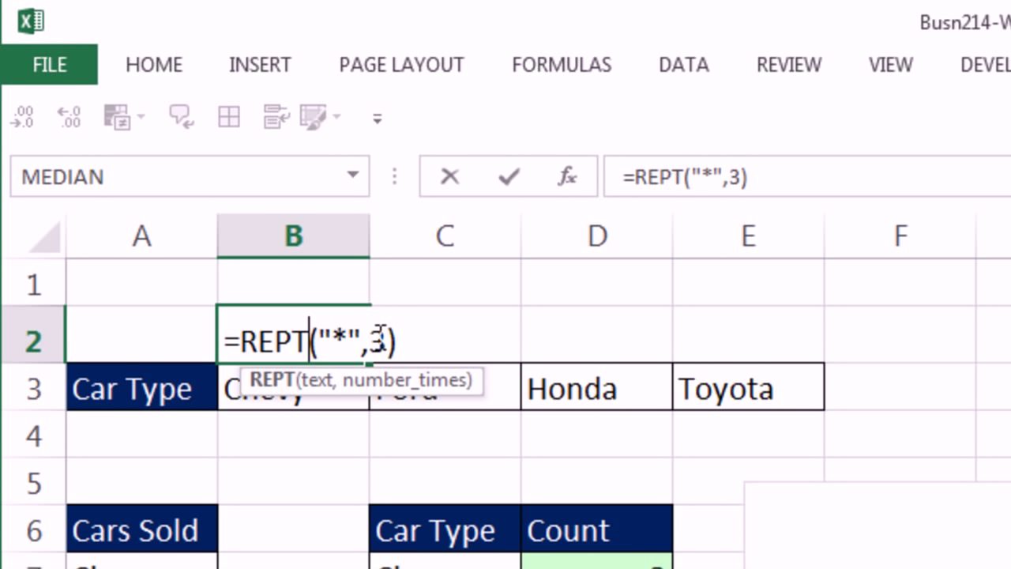
type("12")
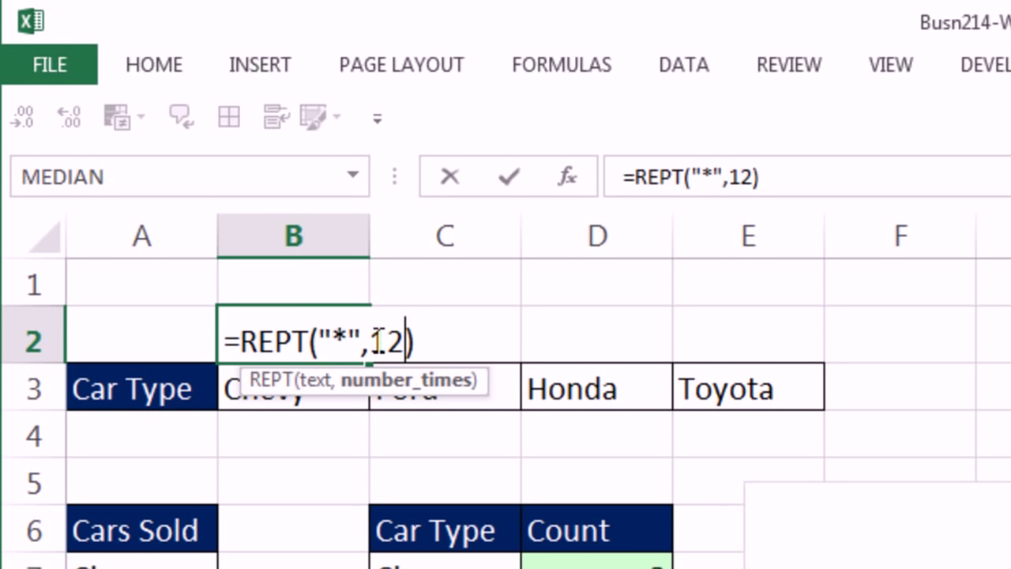
key("Return")
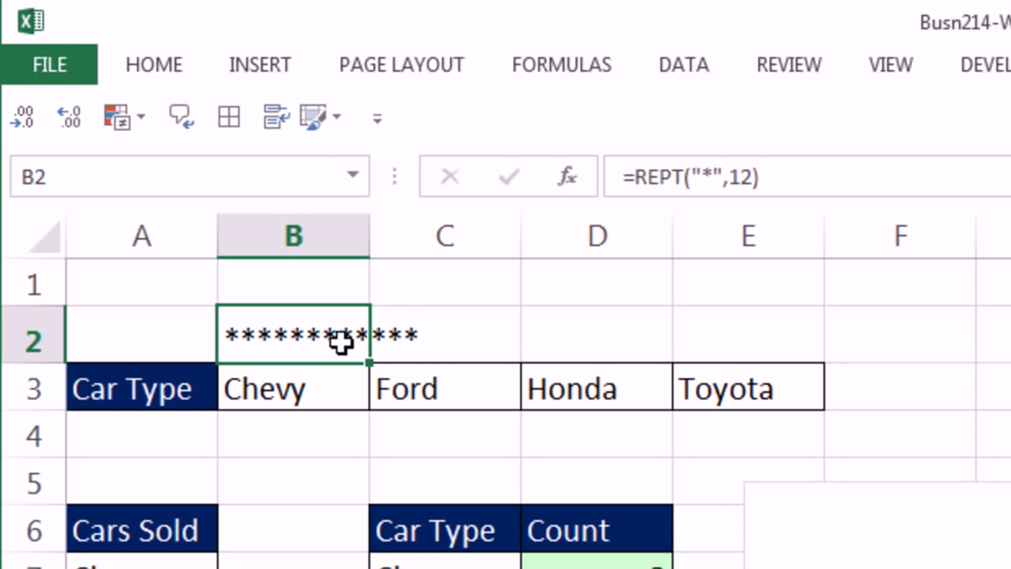
double_click(315, 340)
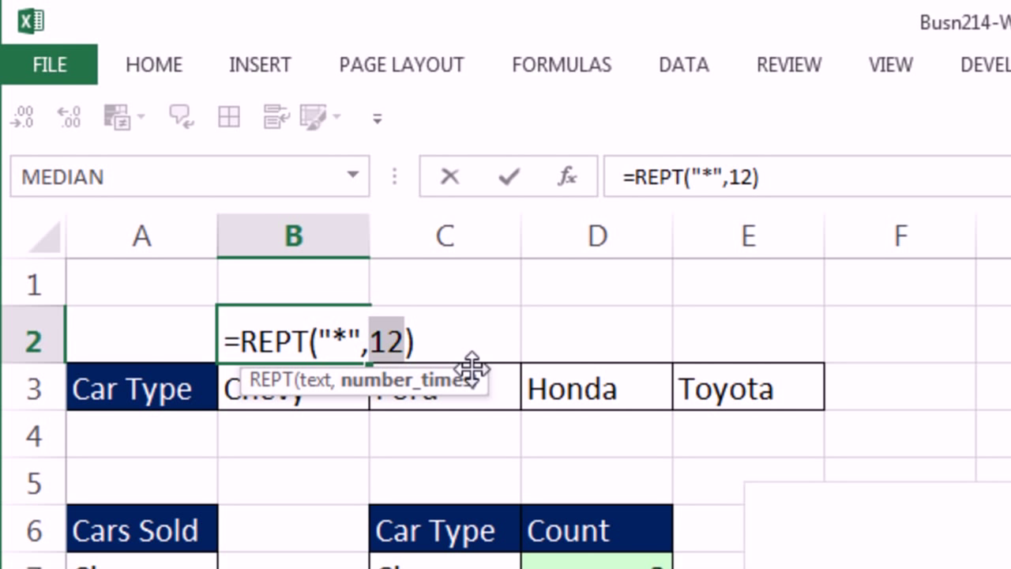
mouse_move(494, 264)
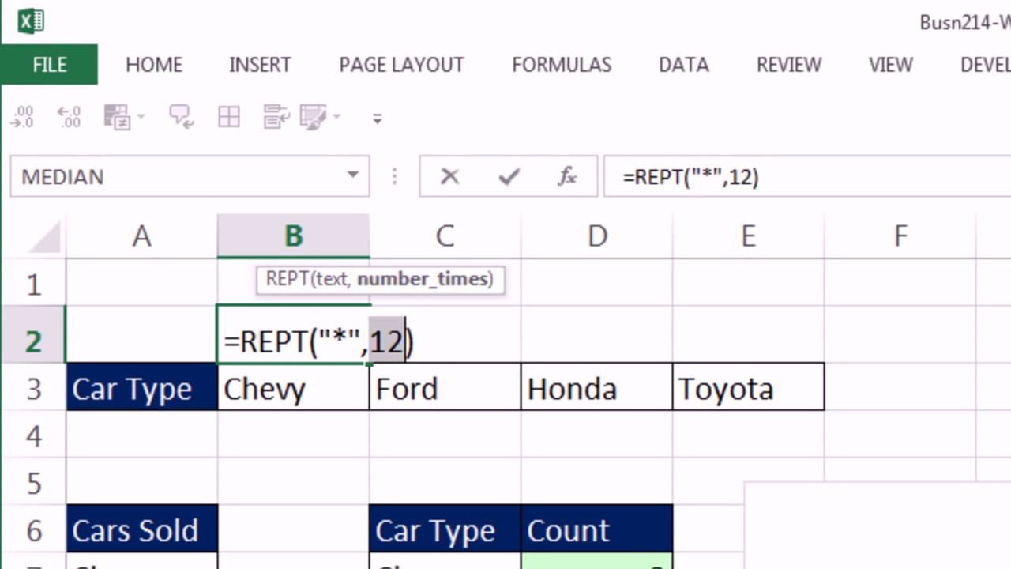
type("counti")
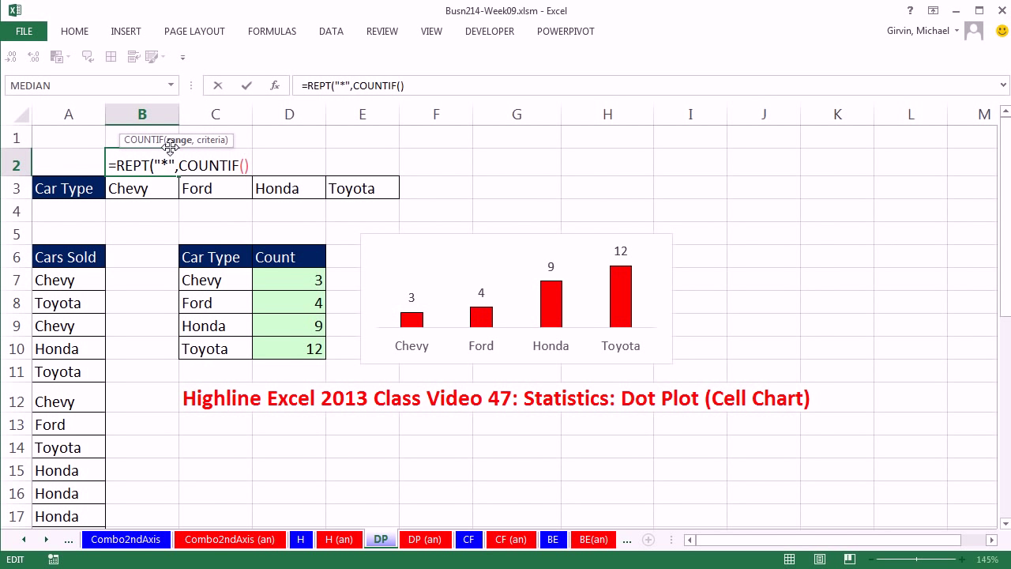
- Count the Cars Sold list ($A$7:$A$34) with COUNTIF and fill the formula across B2:E2
left_click(55, 280)
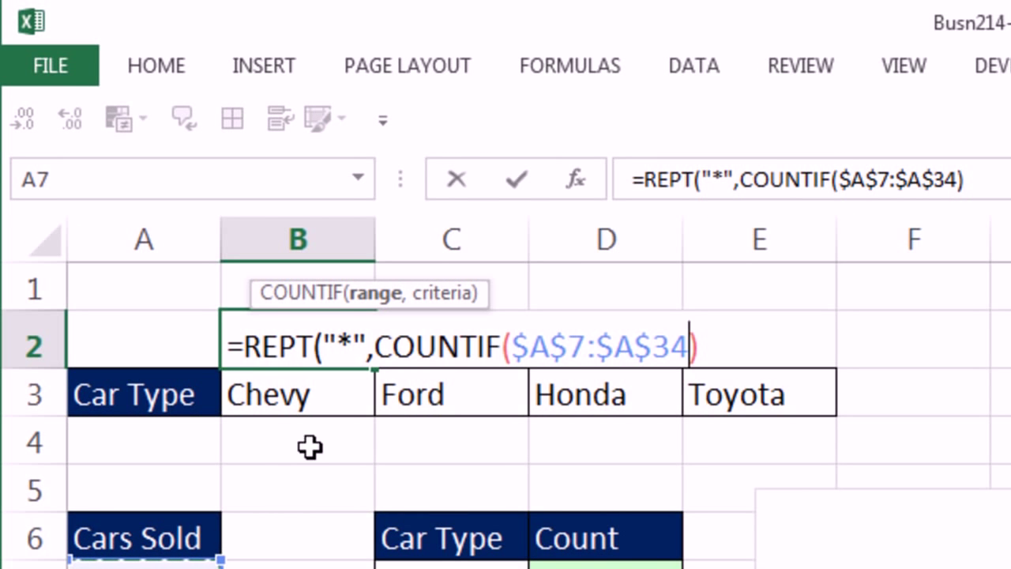
type(",B3")
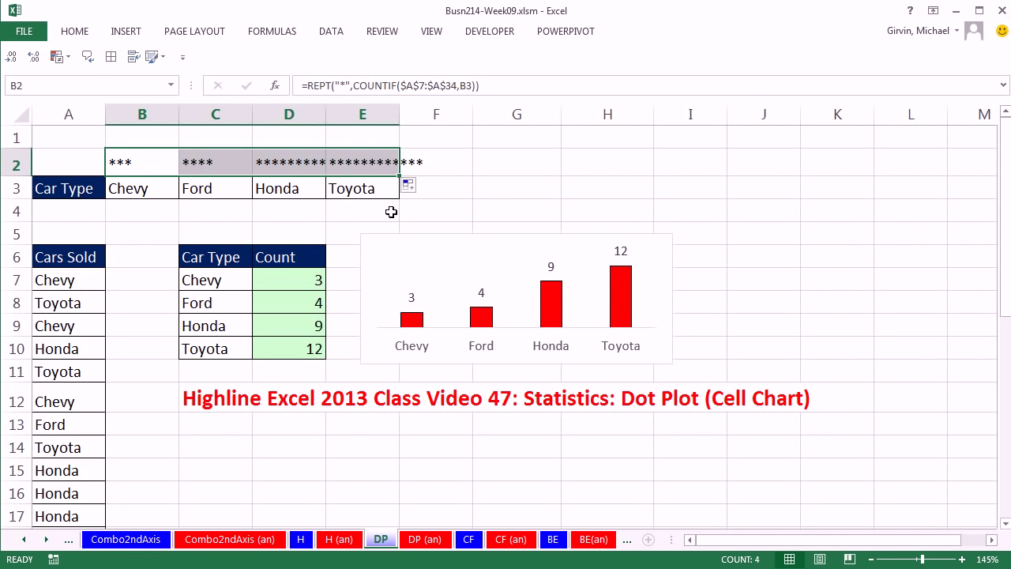
mouse_move(354, 166)
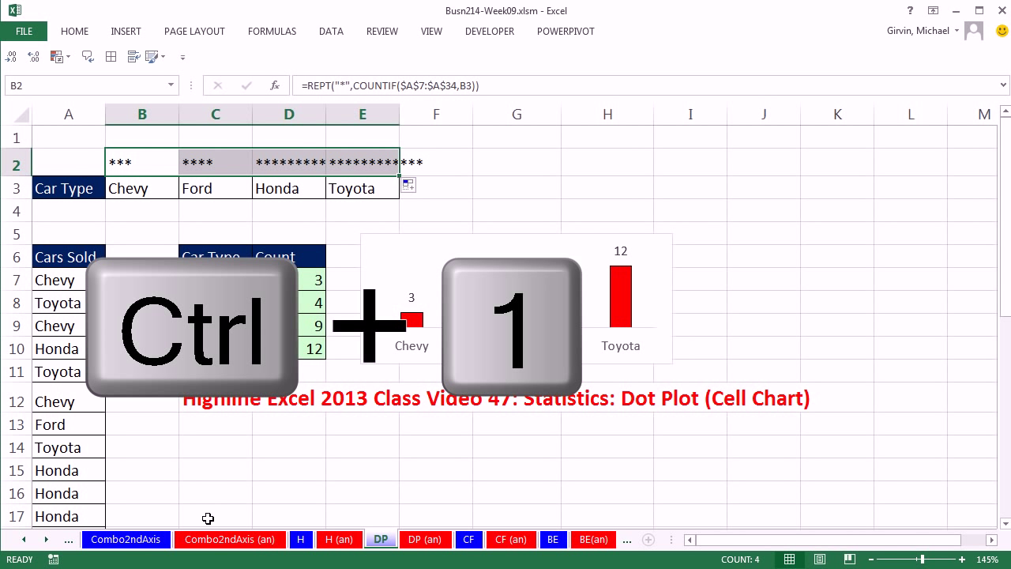
- Set row 2's text orientation to vertical in the Format Cells alignment options
key("ctrl+1")
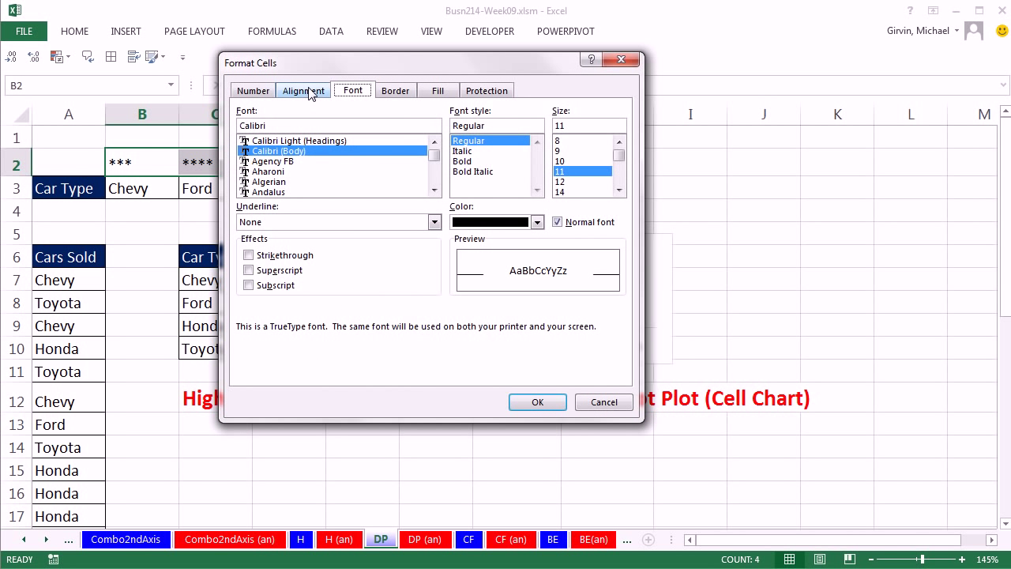
left_click(302, 90)
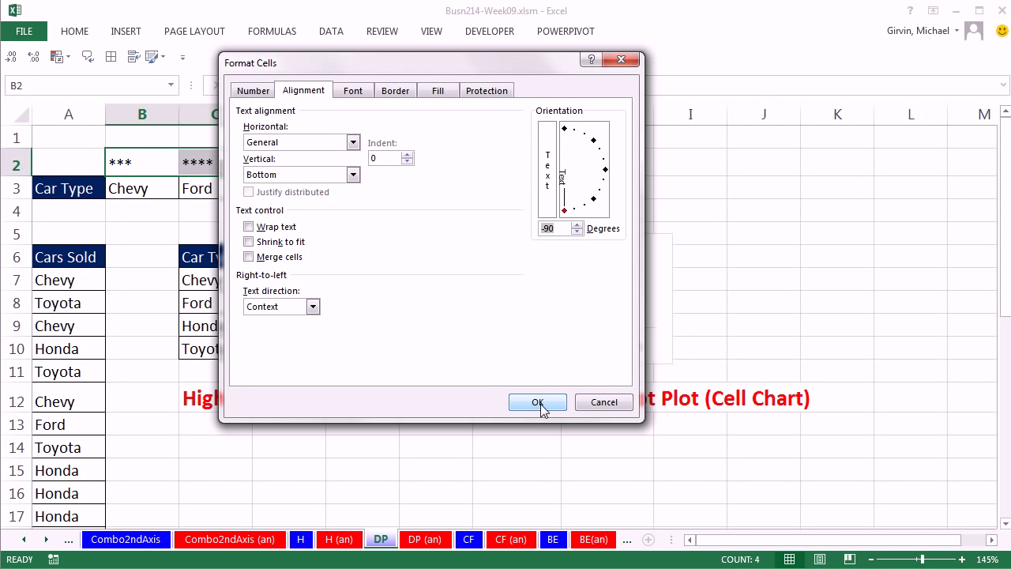
left_click(537, 402)
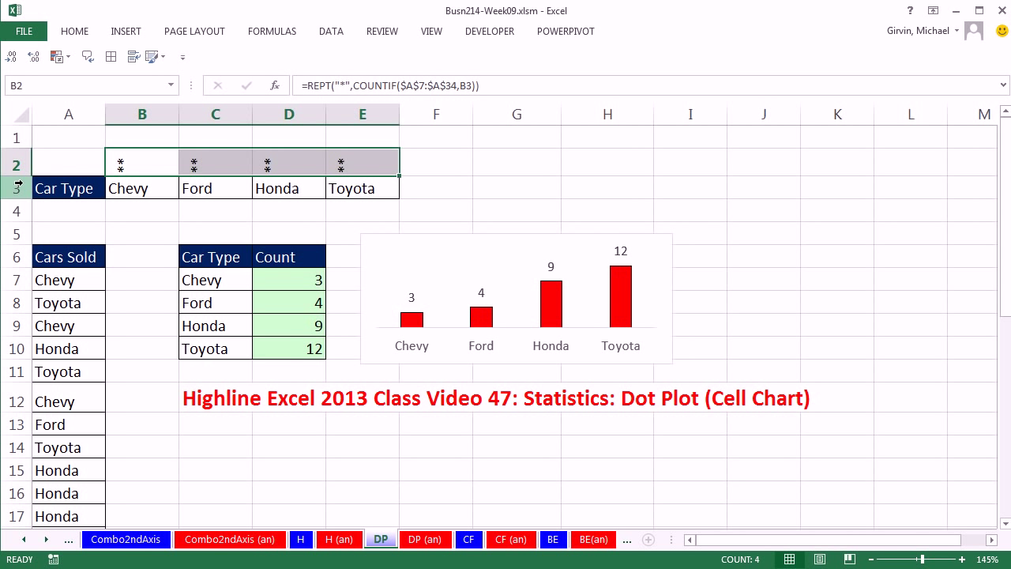
- Heighten row 2 and make the asterisks red at font size 16
left_click_drag(16, 182, 16, 173)
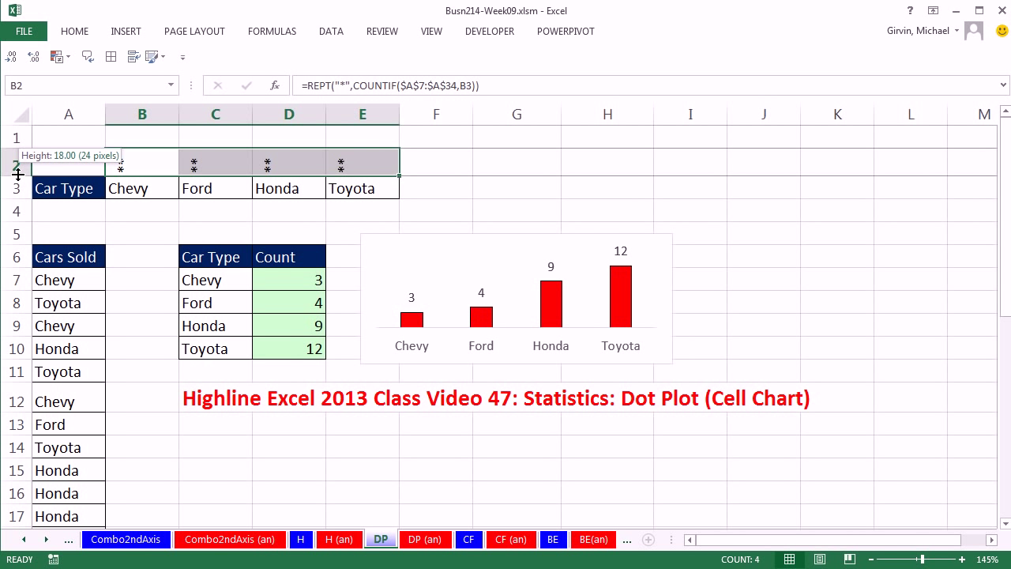
left_click_drag(17, 173, 18, 284)
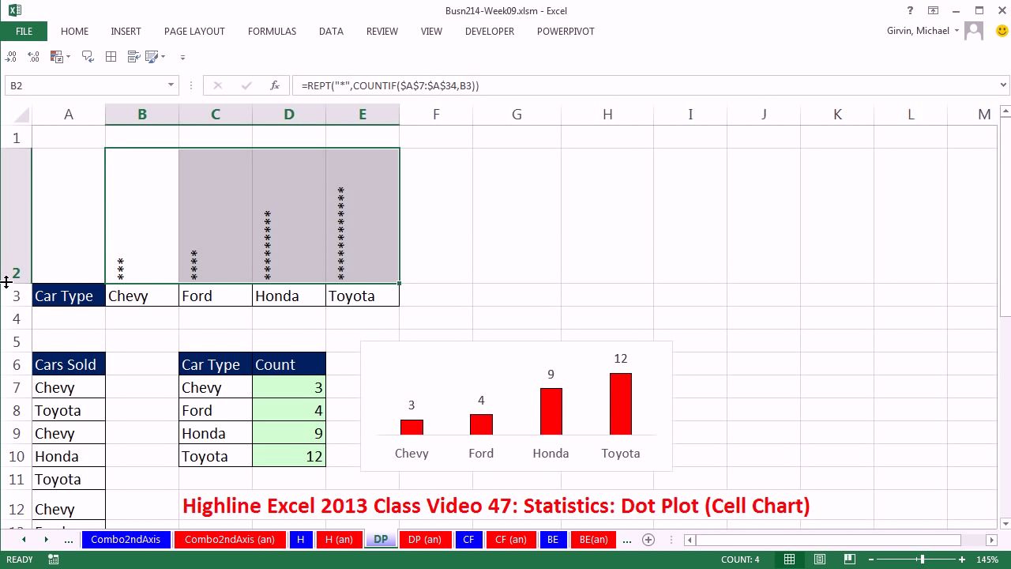
mouse_move(137, 238)
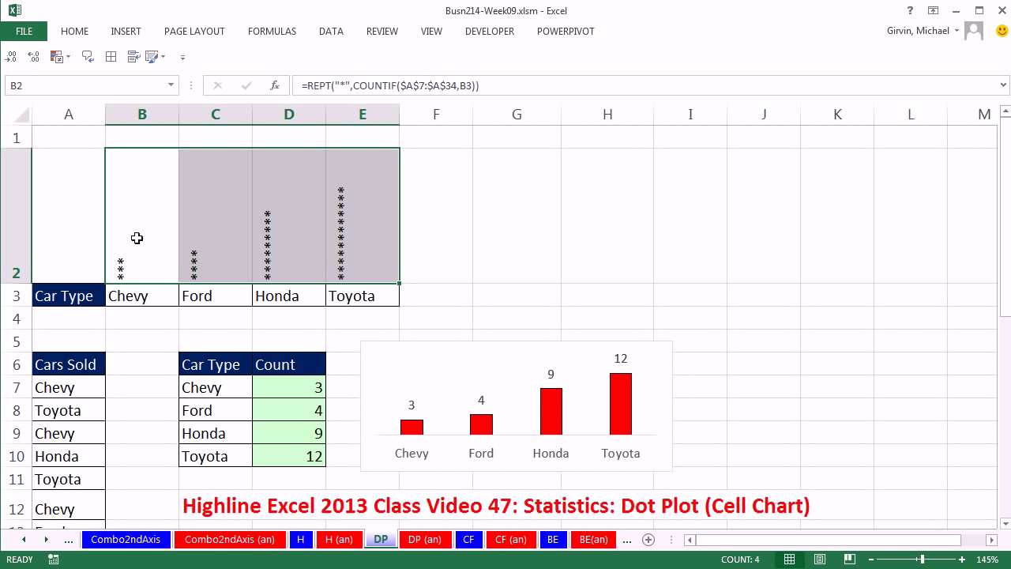
right_click(137, 238)
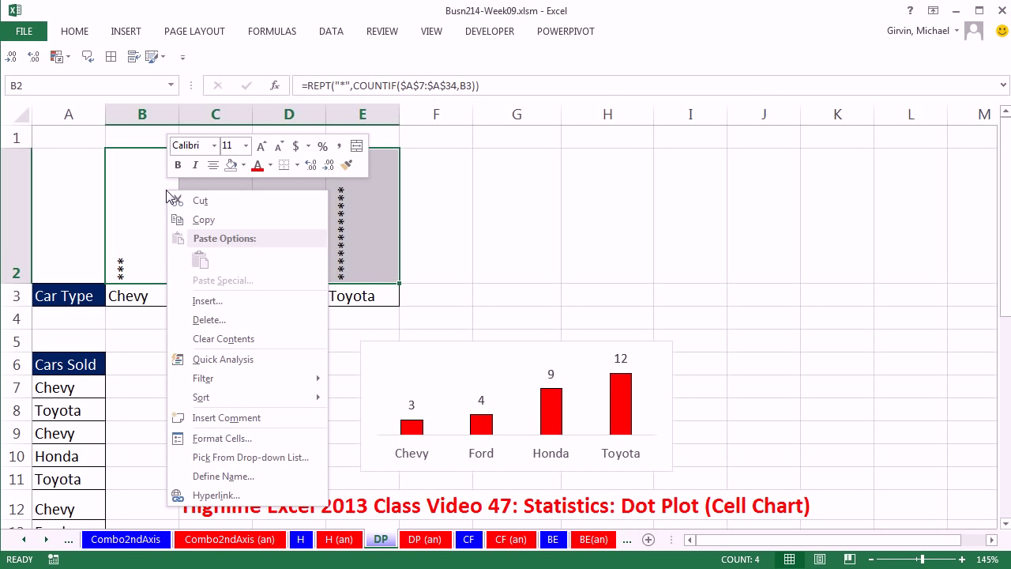
mouse_move(255, 164)
type("16")
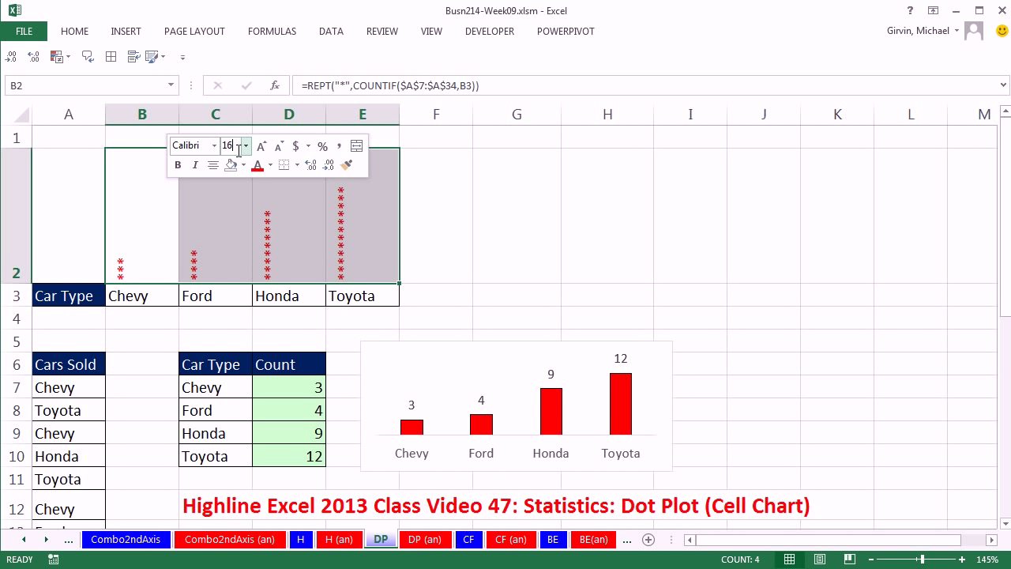
left_click(608, 215)
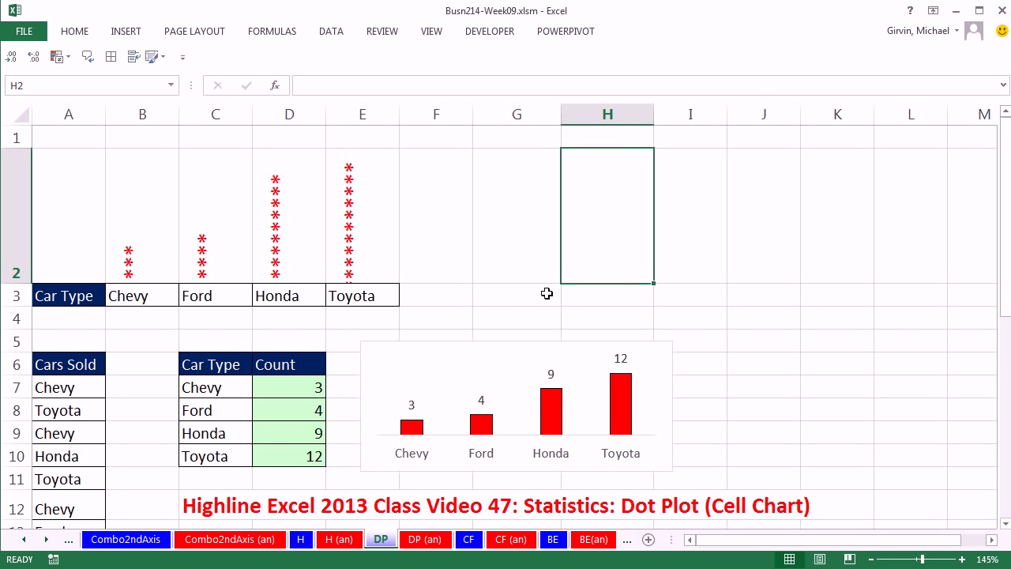
mouse_move(185, 333)
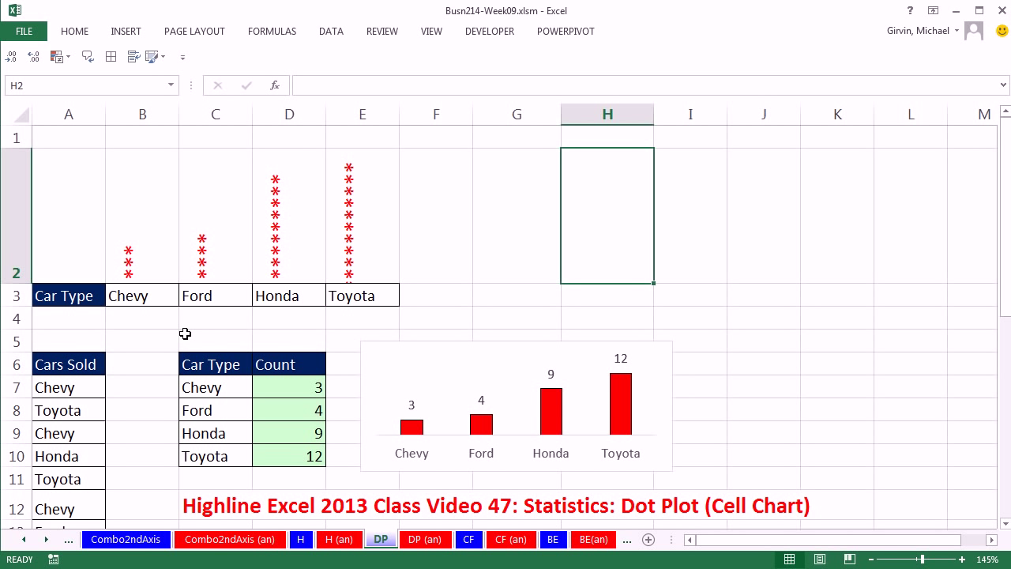